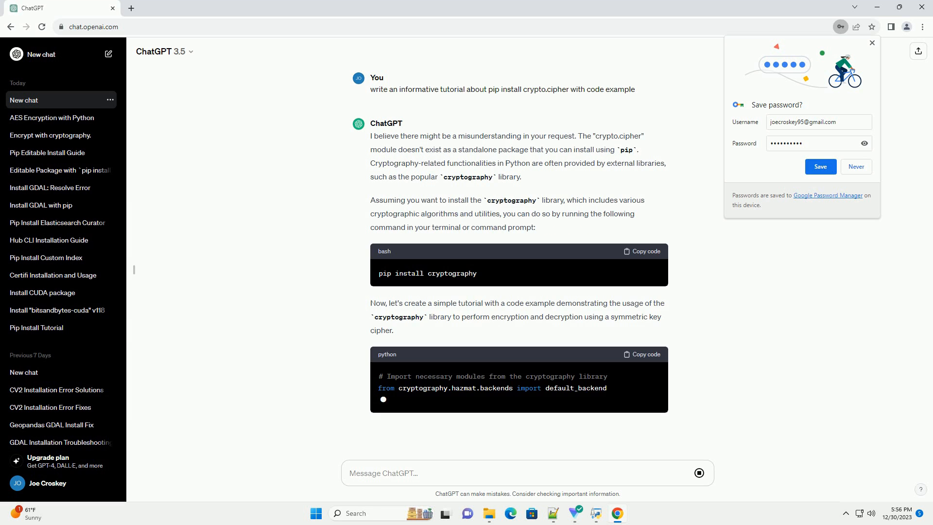
scroll("down", 3)
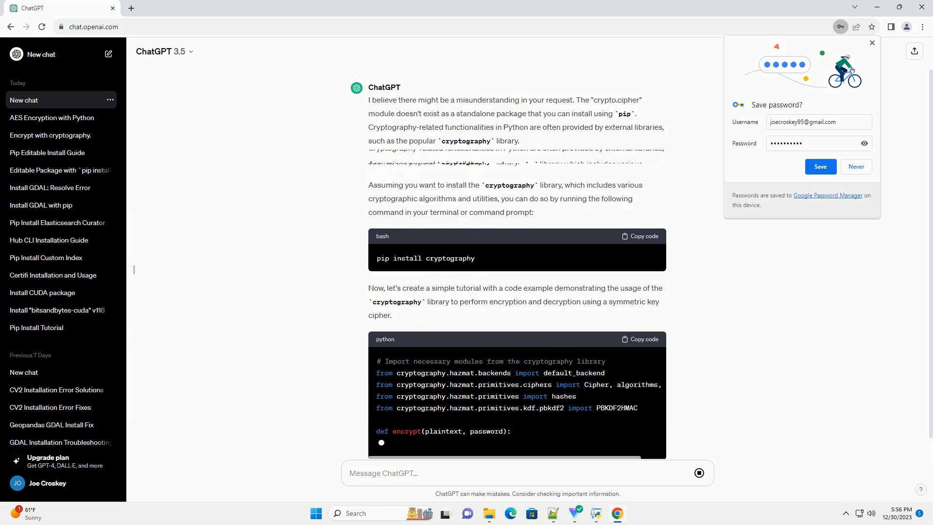
scroll("down", 3)
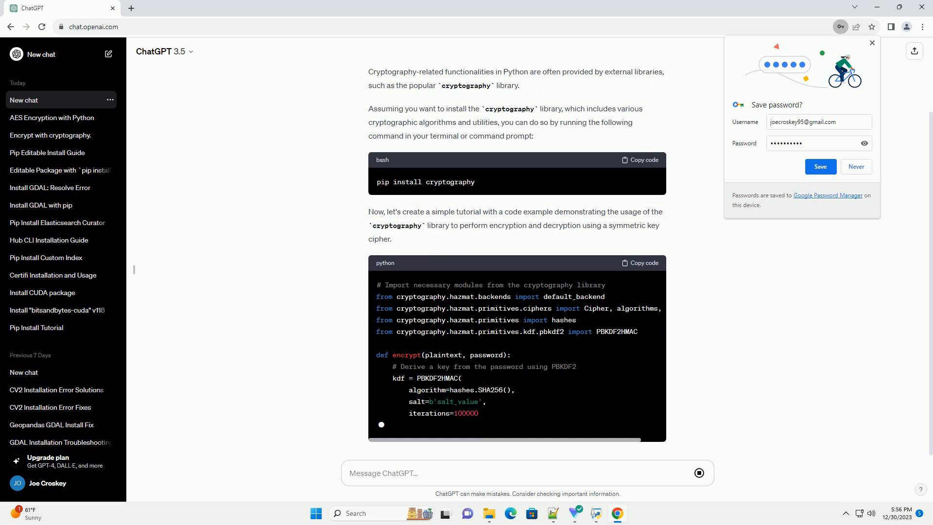
scroll("down", 3)
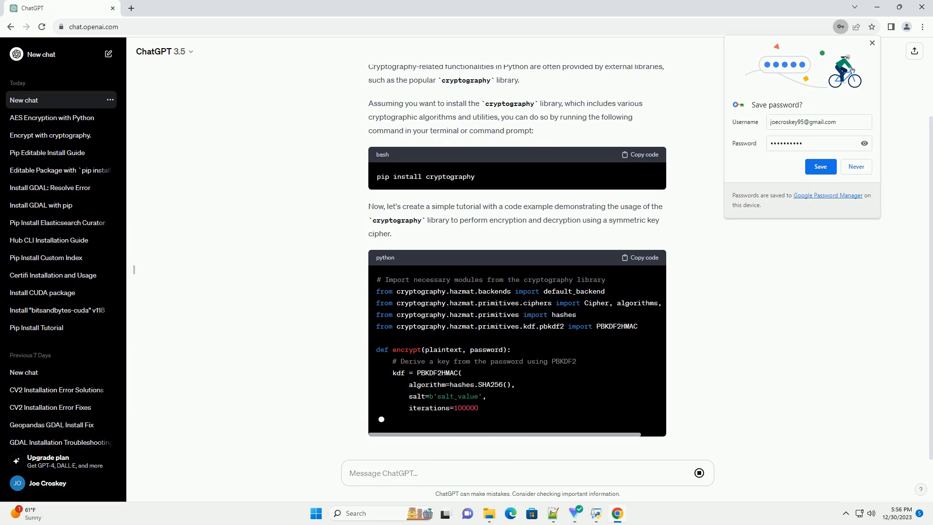
scroll("down", 3)
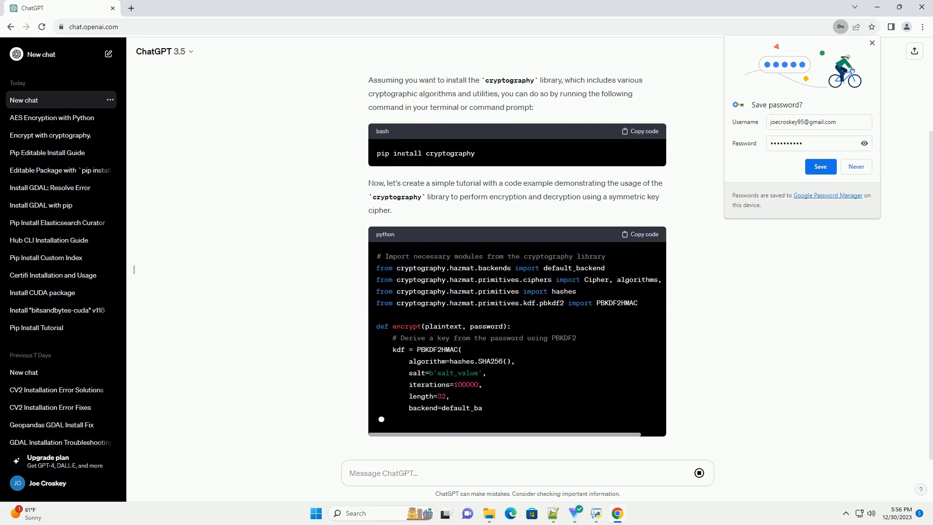
scroll("down", 3)
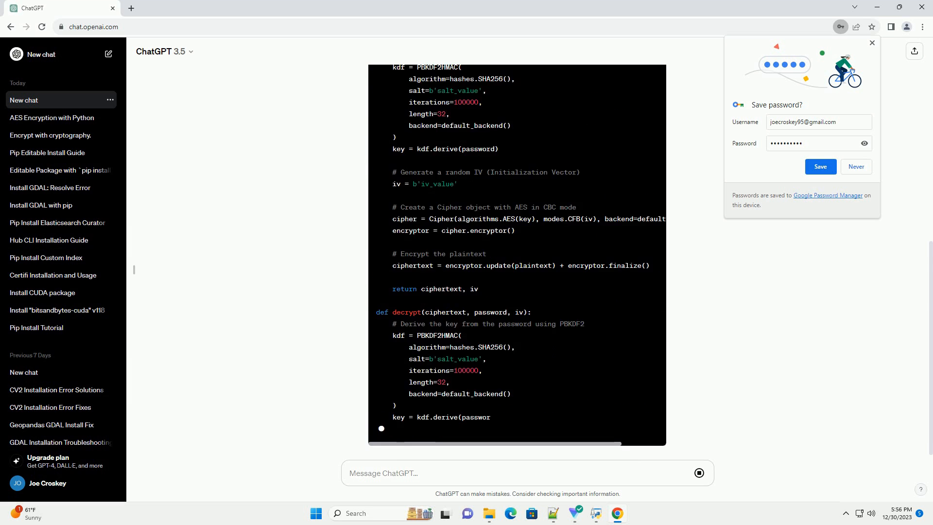
scroll("down", 3)
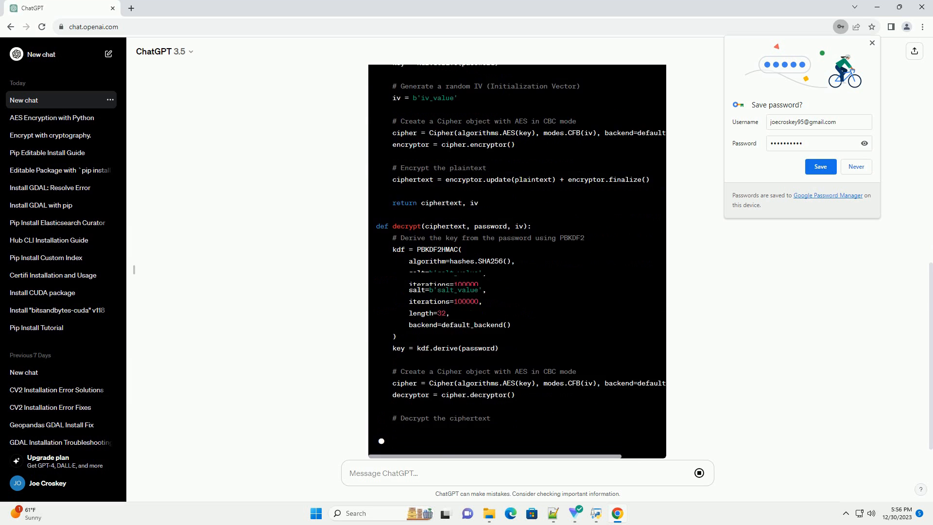
scroll("down", 3)
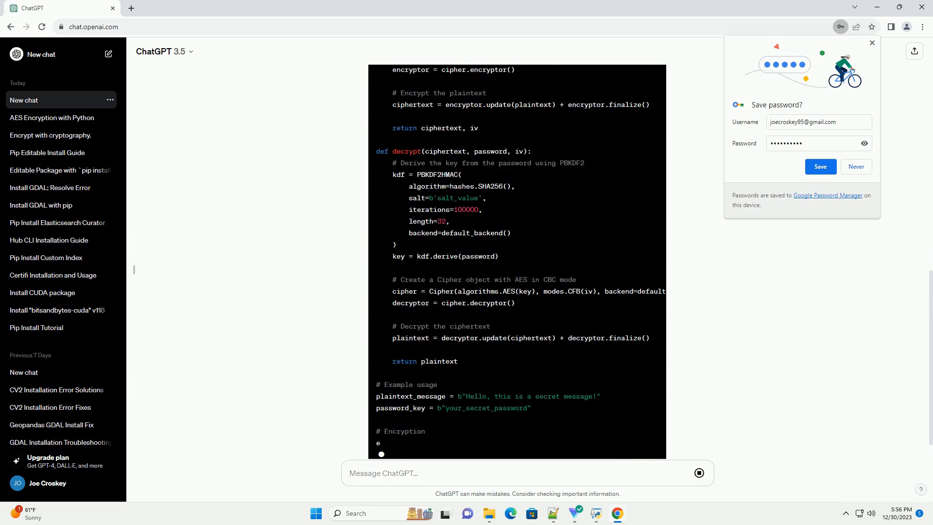
scroll("down", 3)
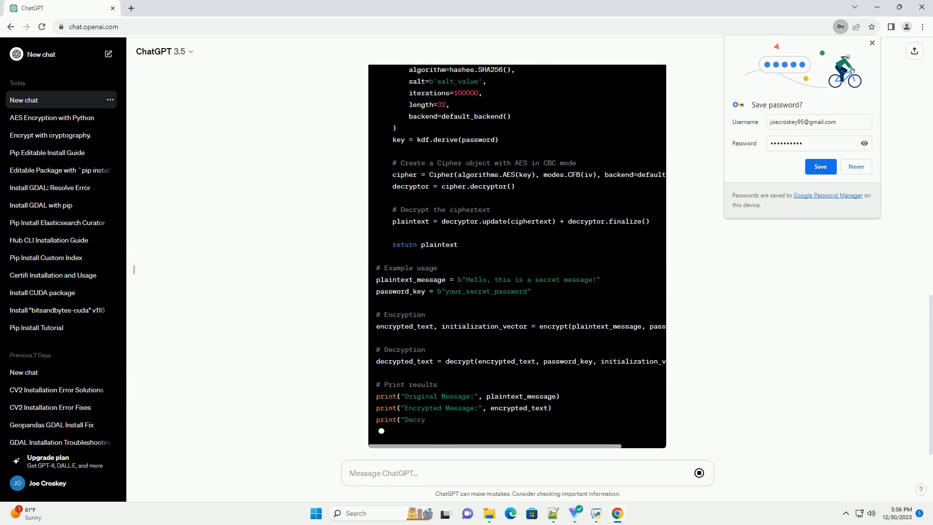